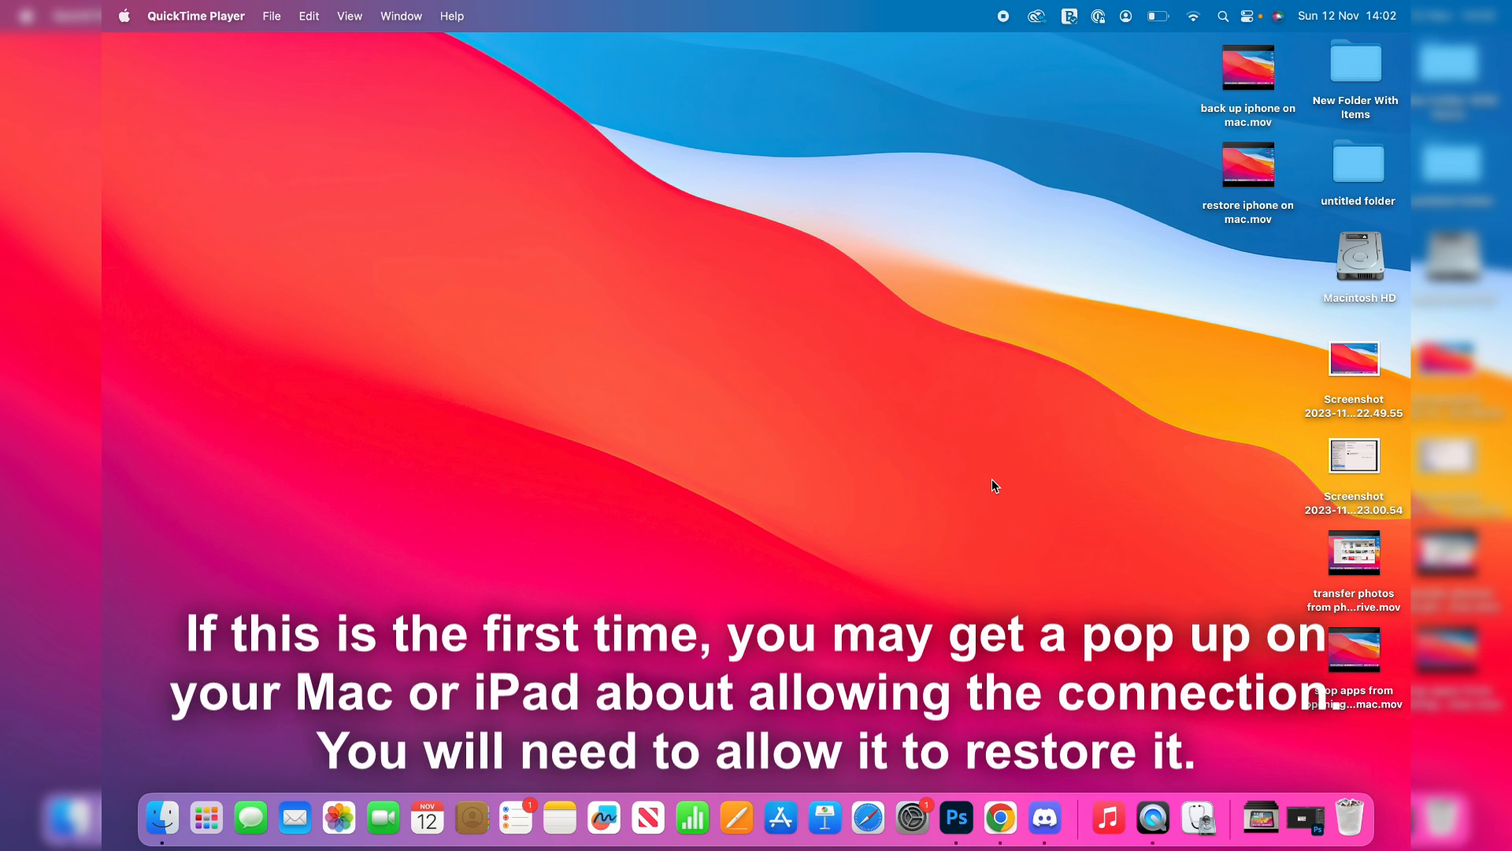
pyautogui.moveTo(135, 789)
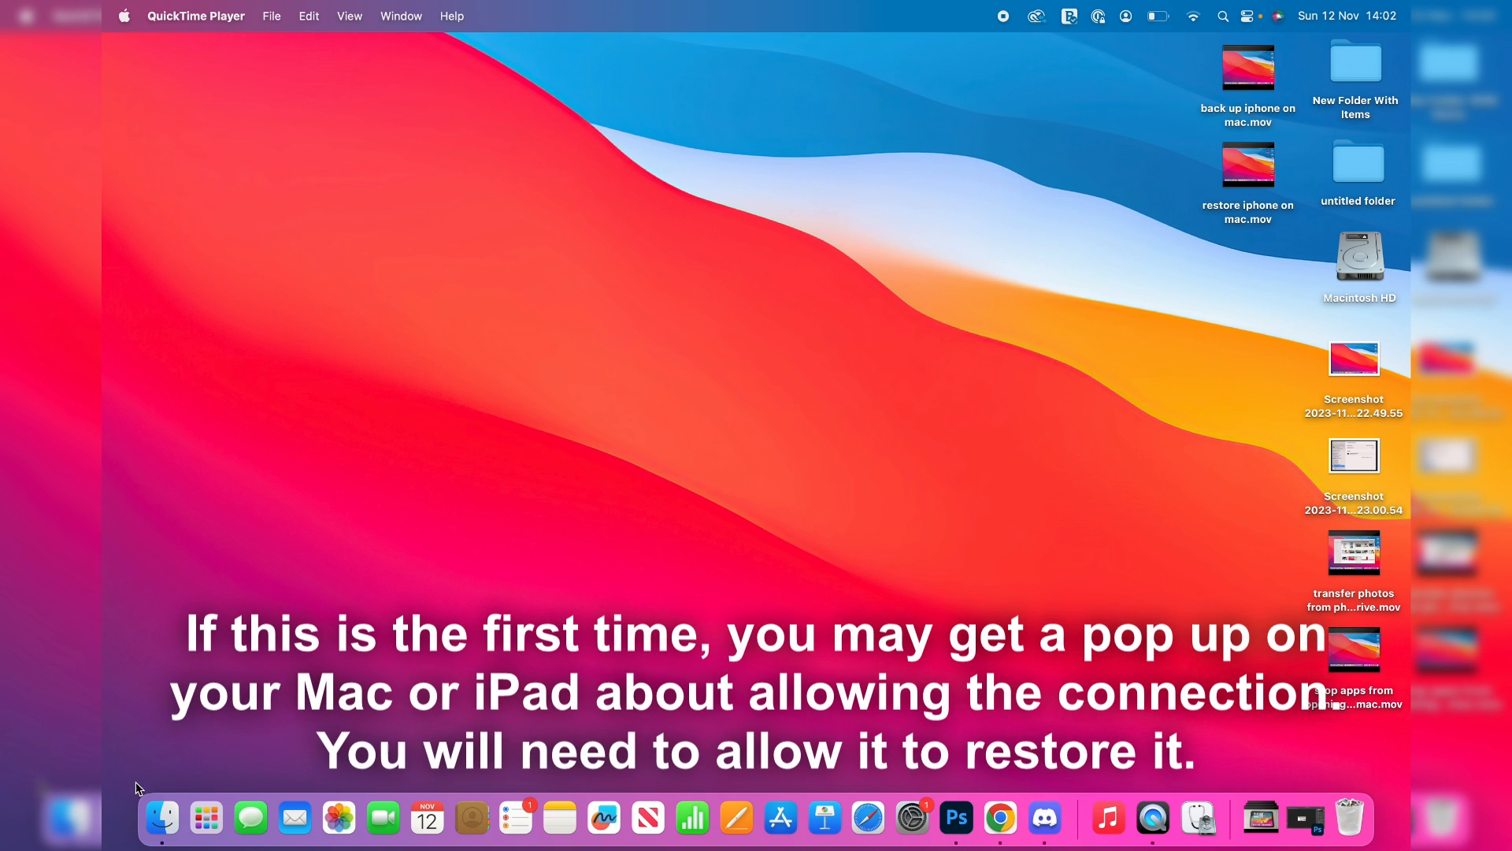
# Open the iPad's General page in Finder and scroll to its Backups section
pyautogui.click(161, 818)
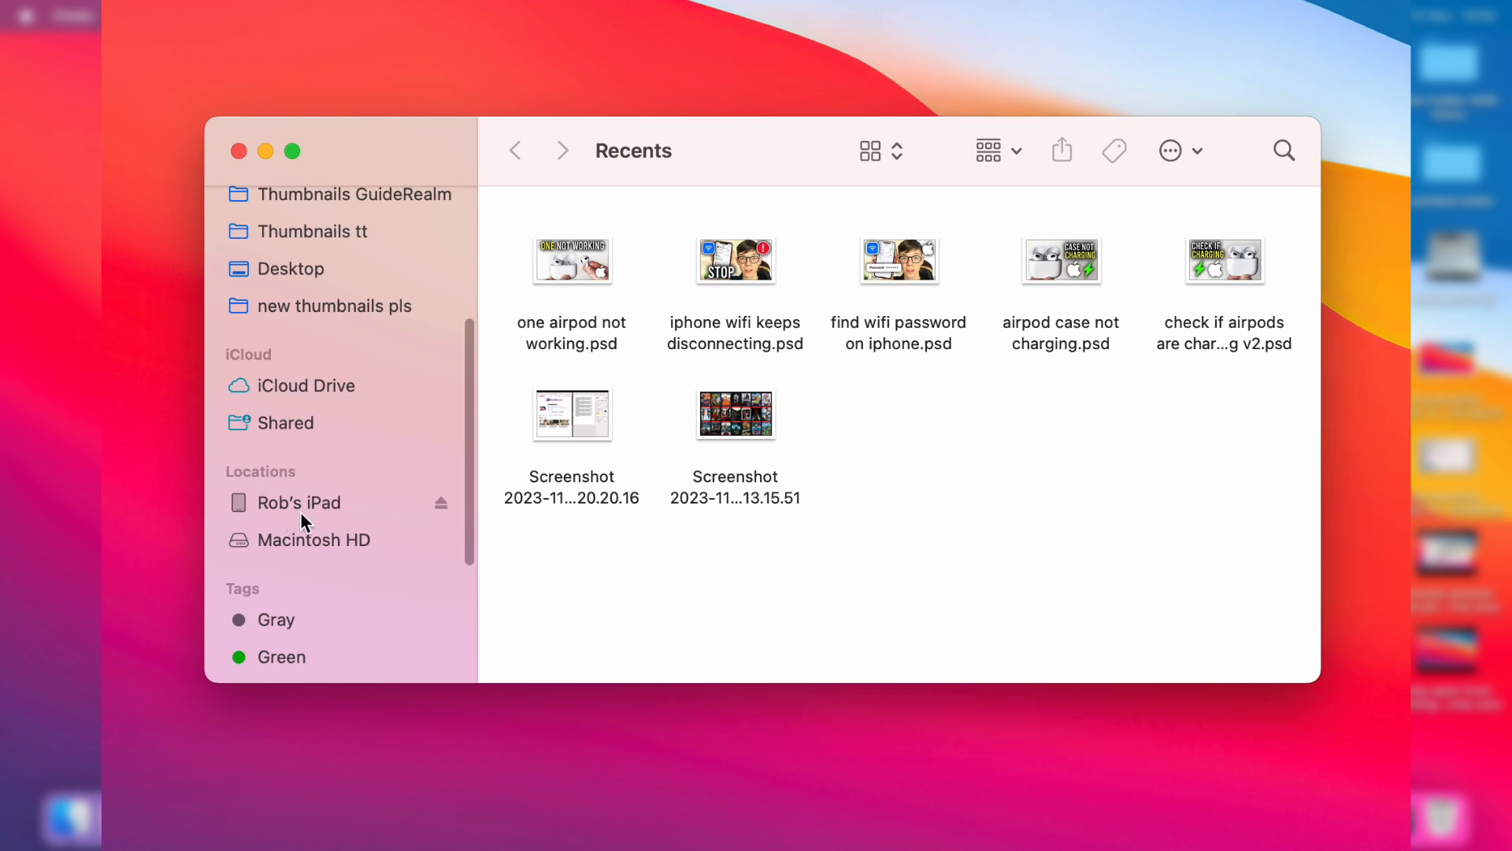
pyautogui.click(299, 503)
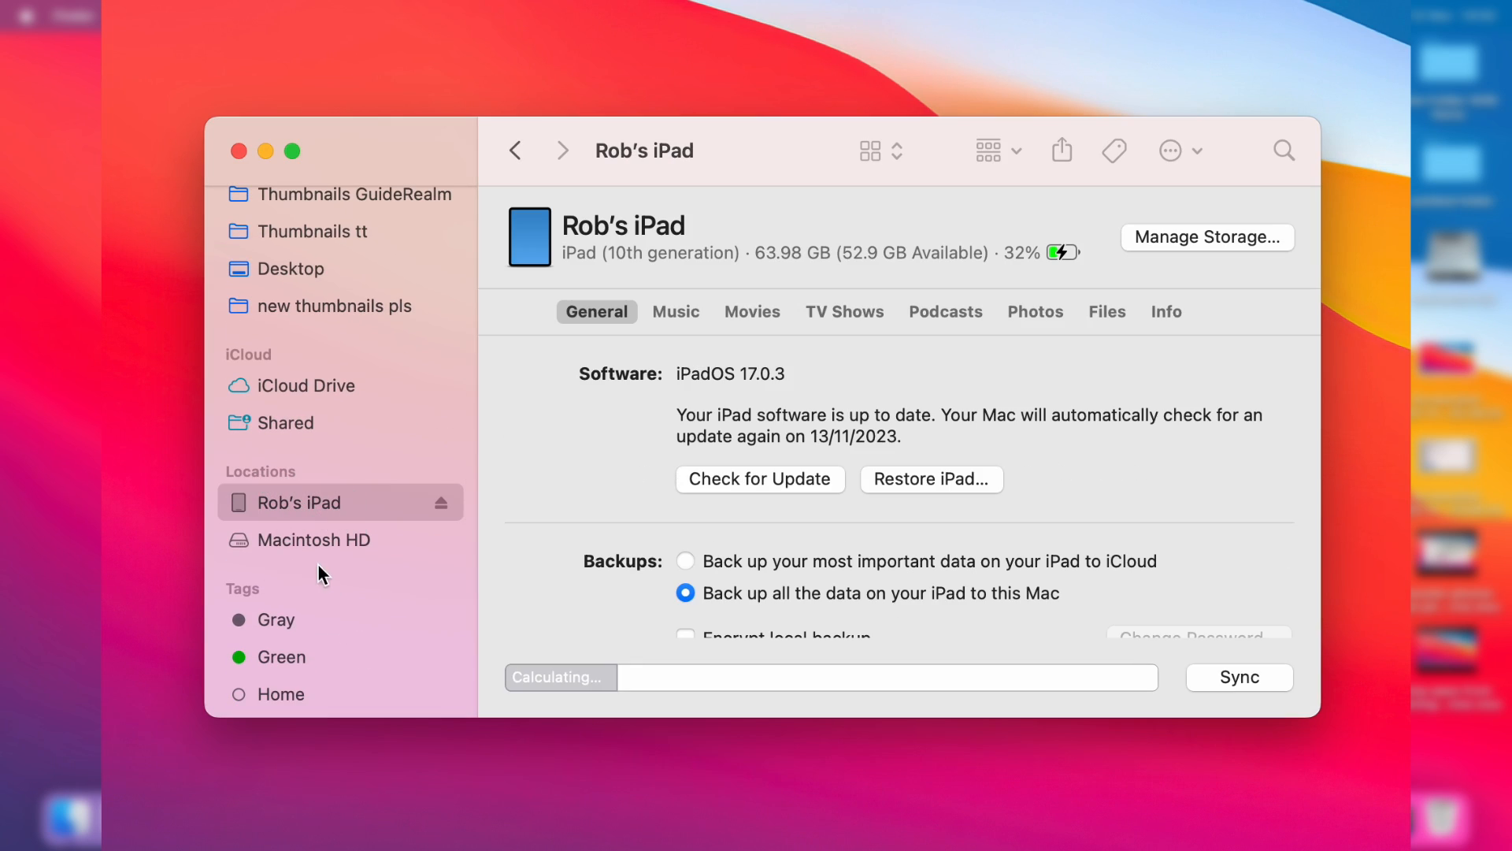
pyautogui.moveTo(639, 451)
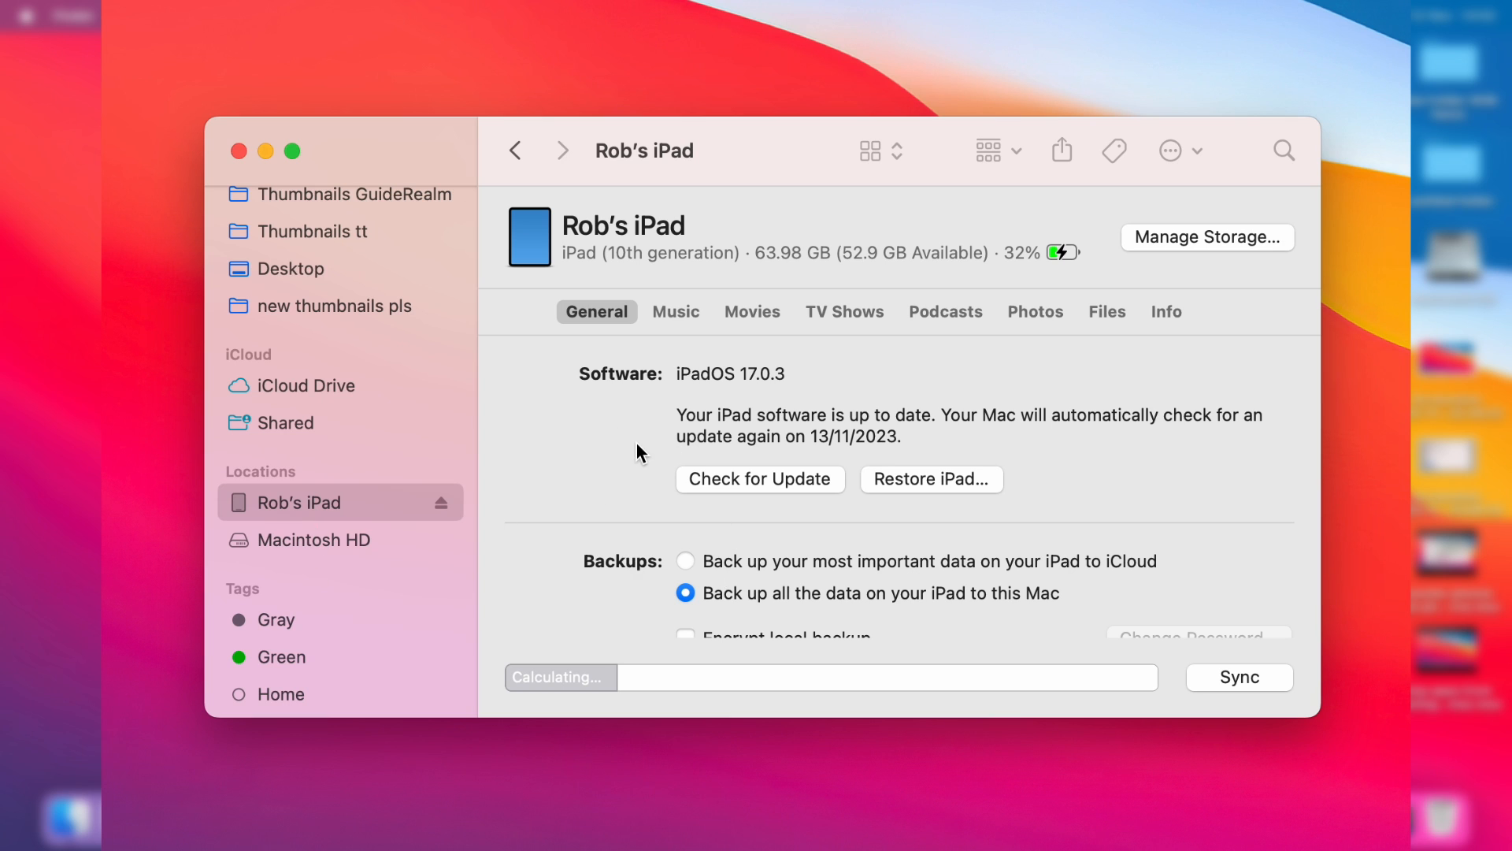
pyautogui.moveTo(610, 316)
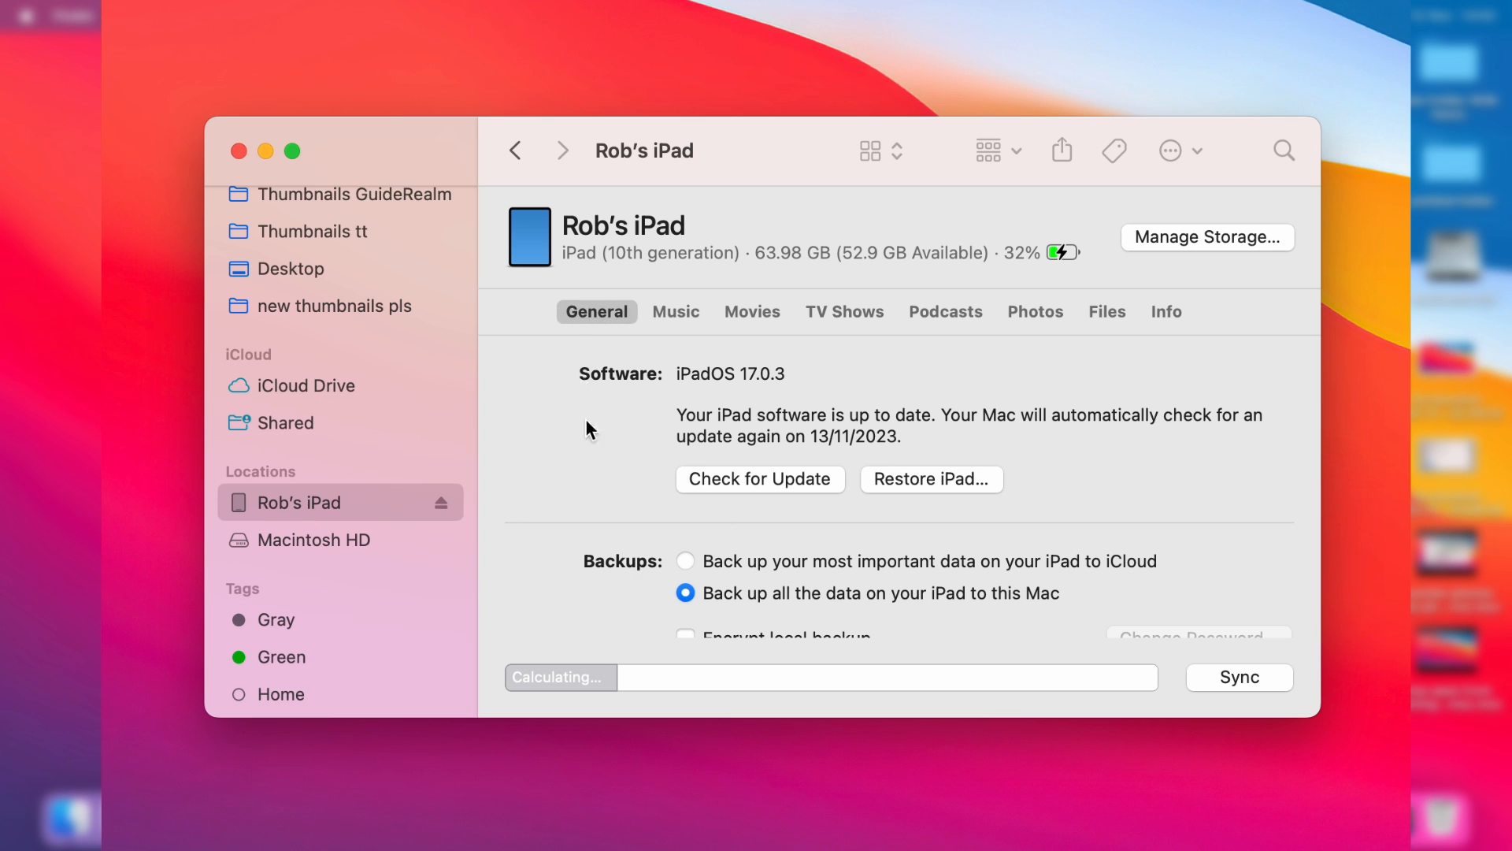
pyautogui.scroll(-3)
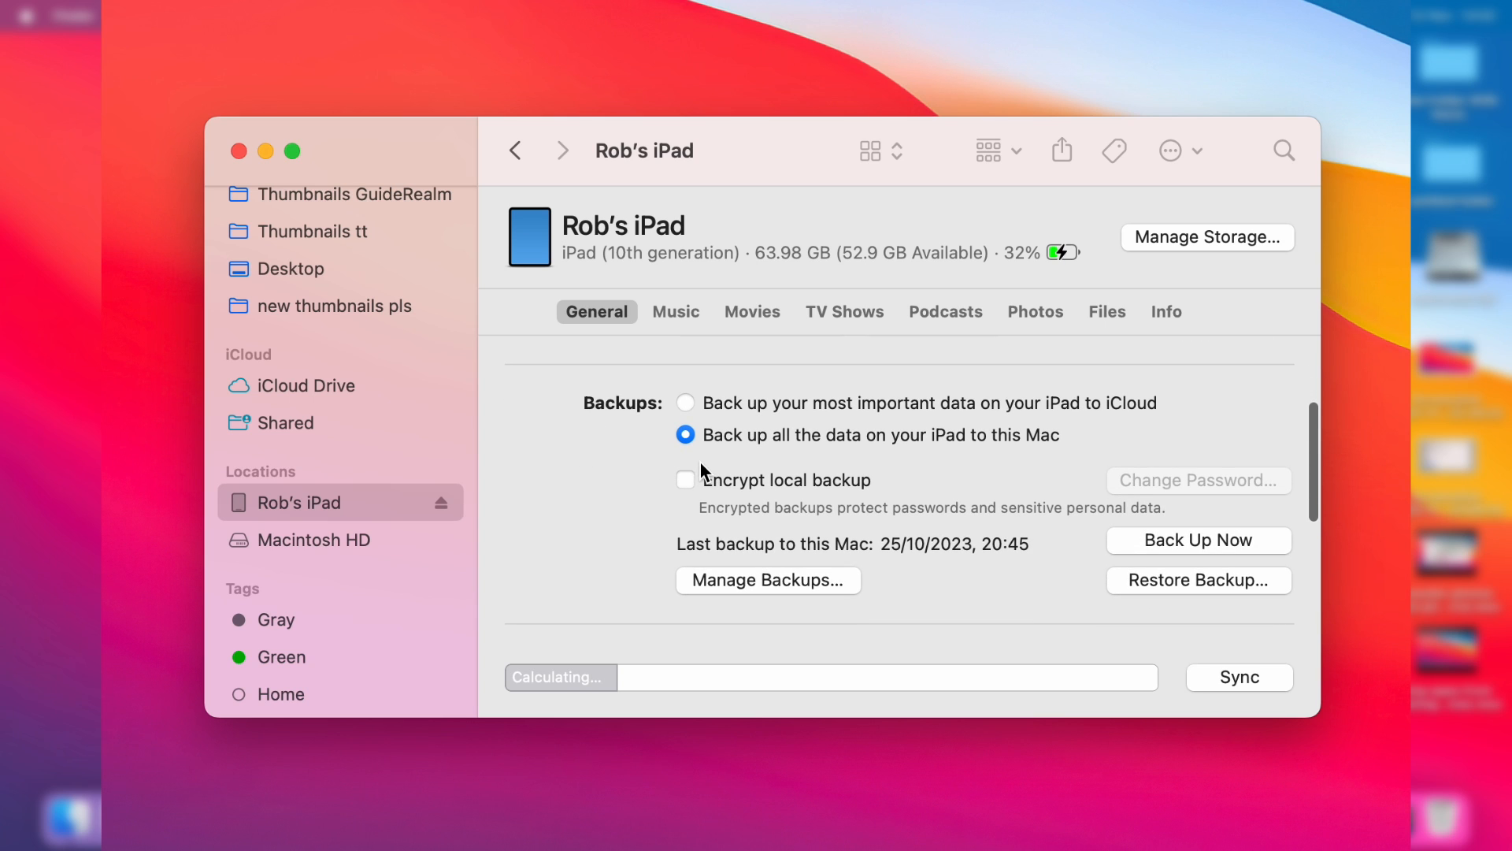
pyautogui.moveTo(748, 486)
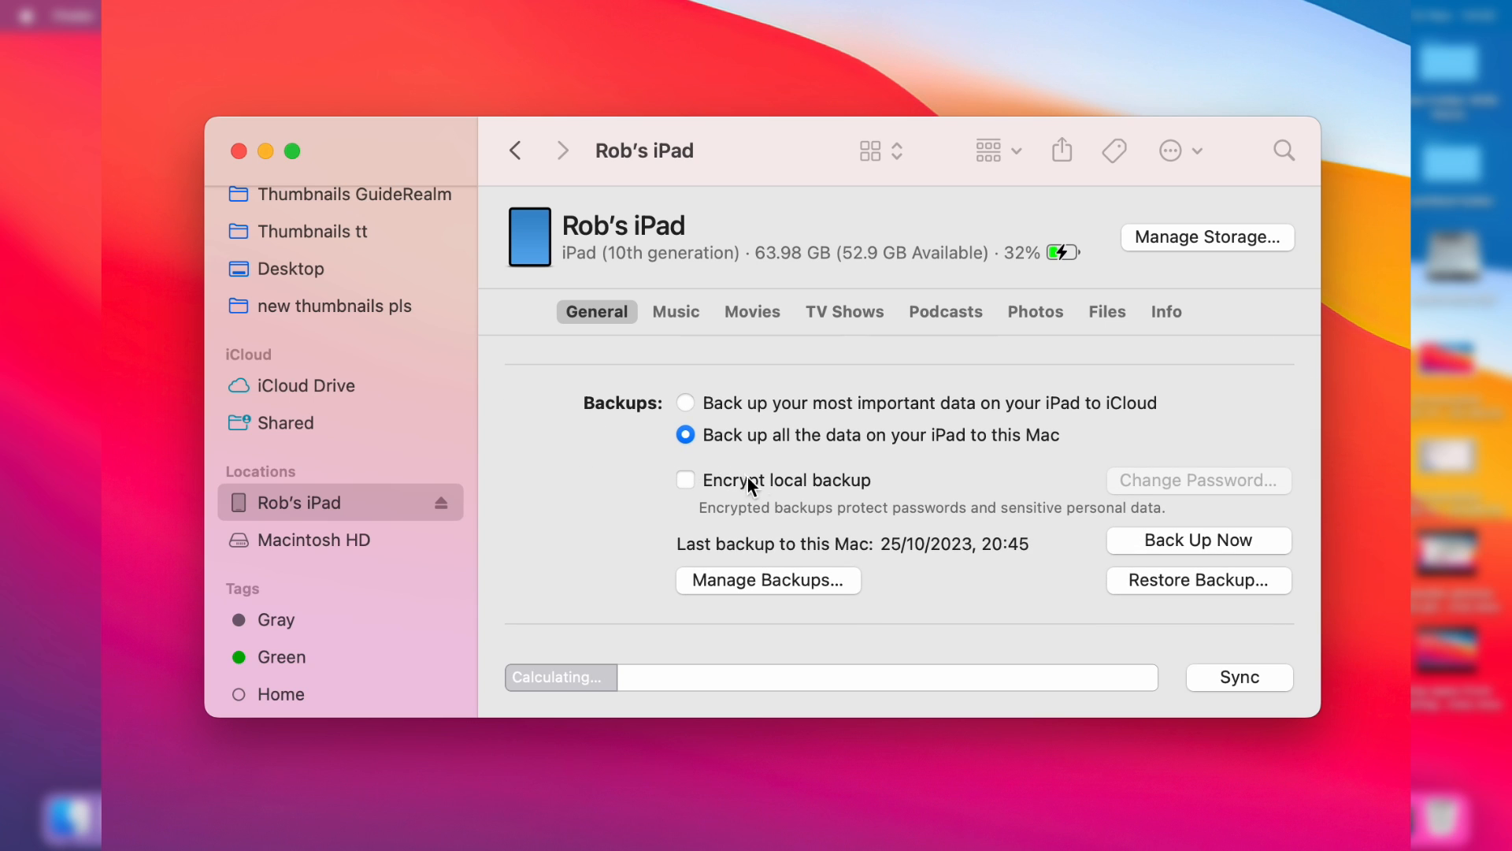
pyautogui.moveTo(1269, 595)
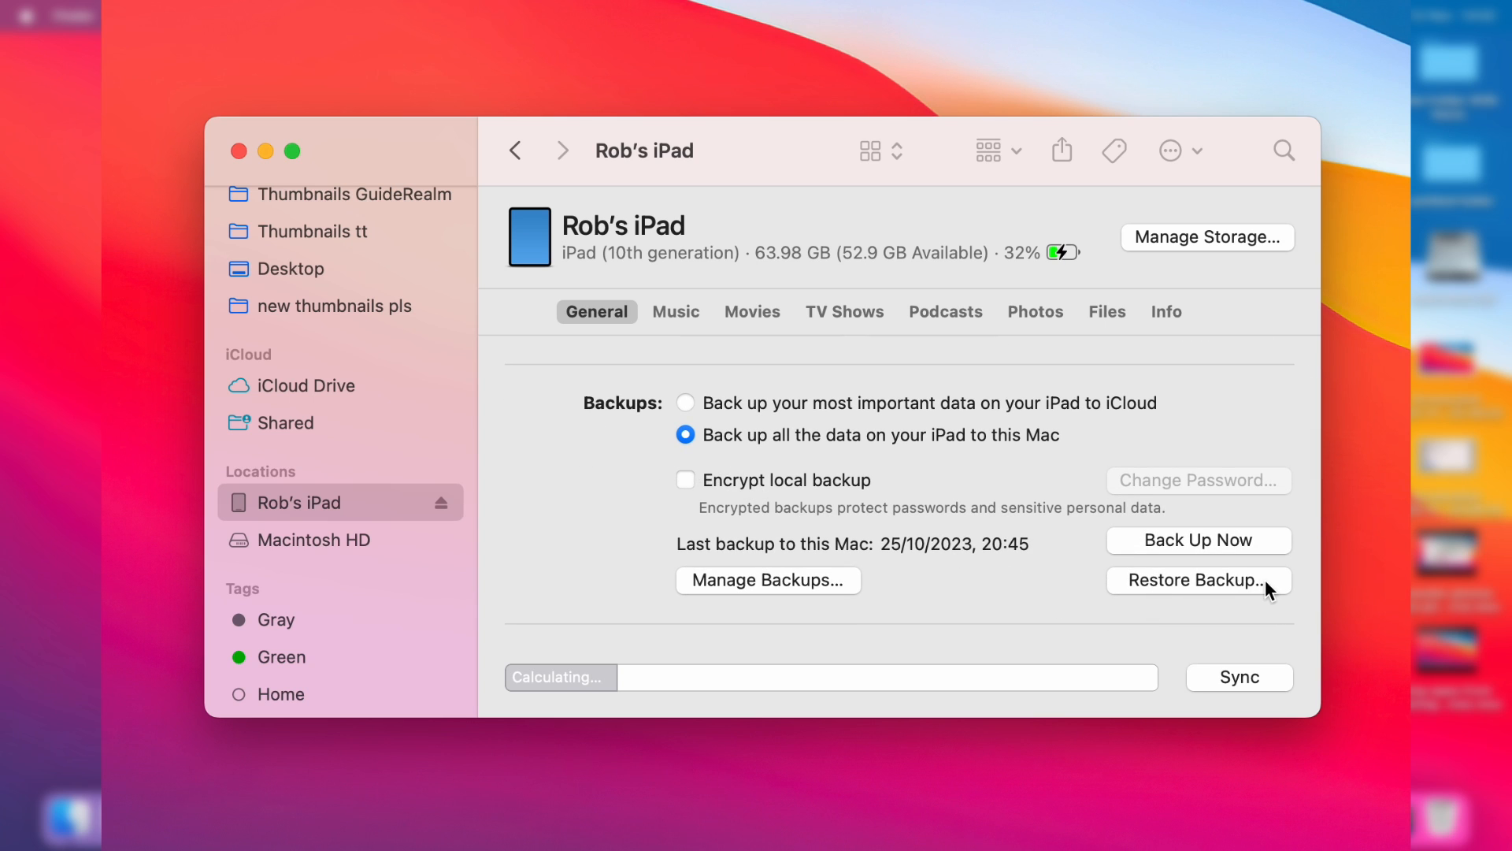
# Restore the iPad from the 25/10/2023, 20:45 backup, confirming Erase and Restore
pyautogui.click(1199, 579)
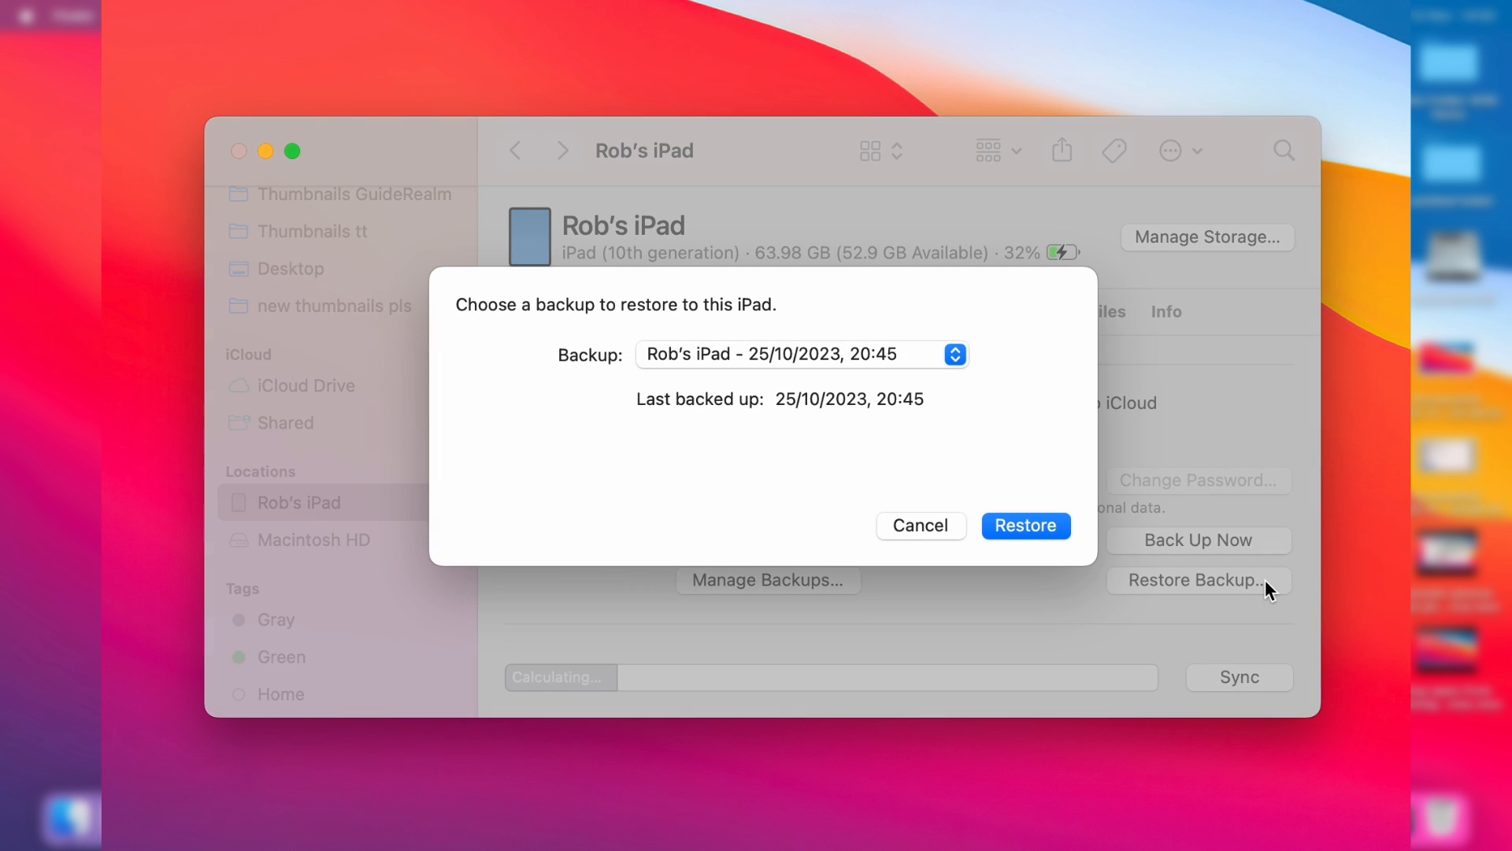
pyautogui.moveTo(705, 271)
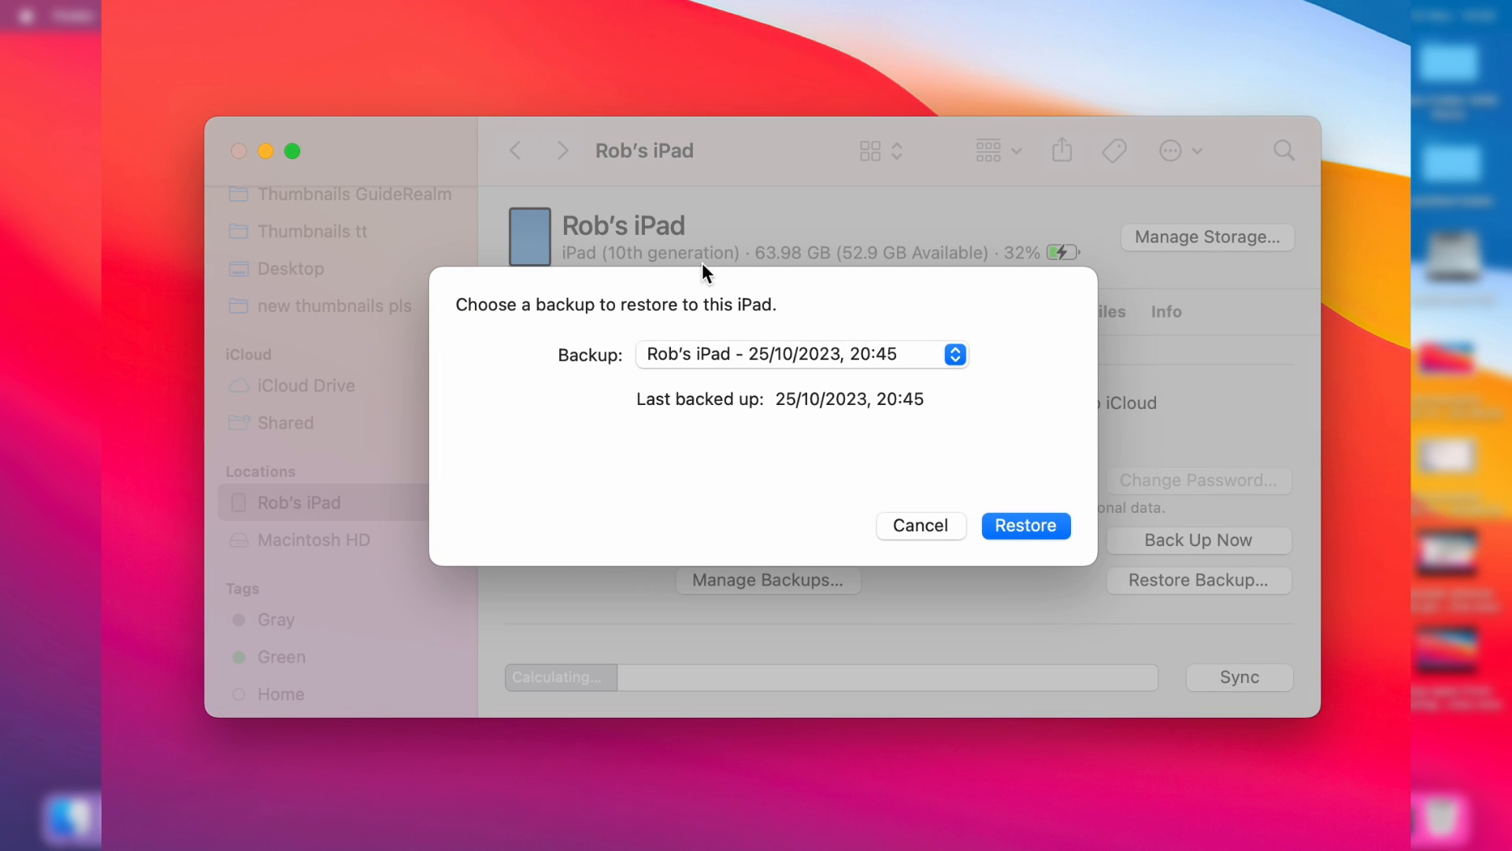
pyautogui.click(802, 355)
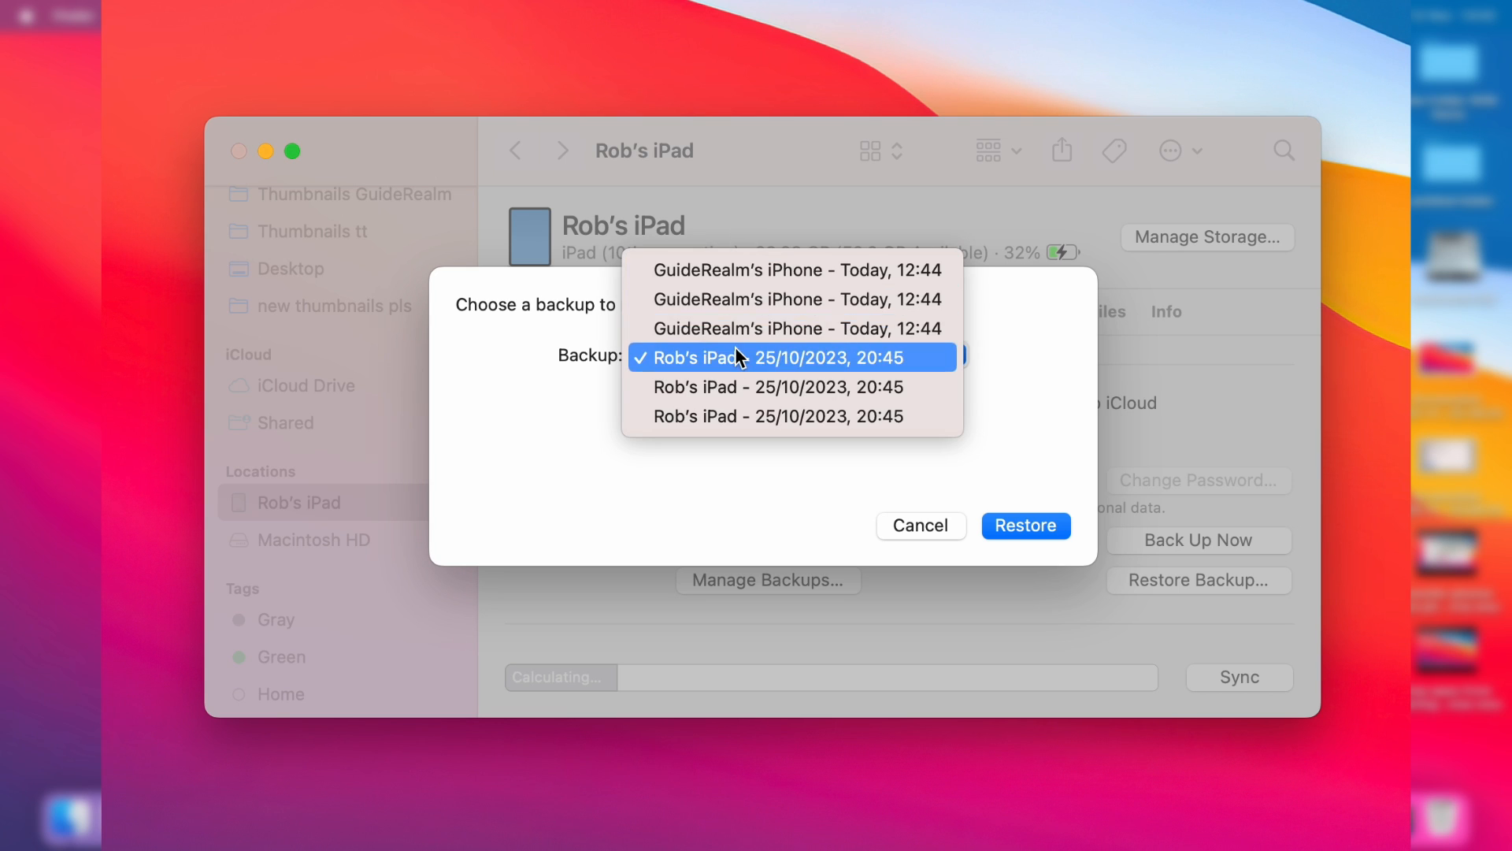
pyautogui.click(791, 357)
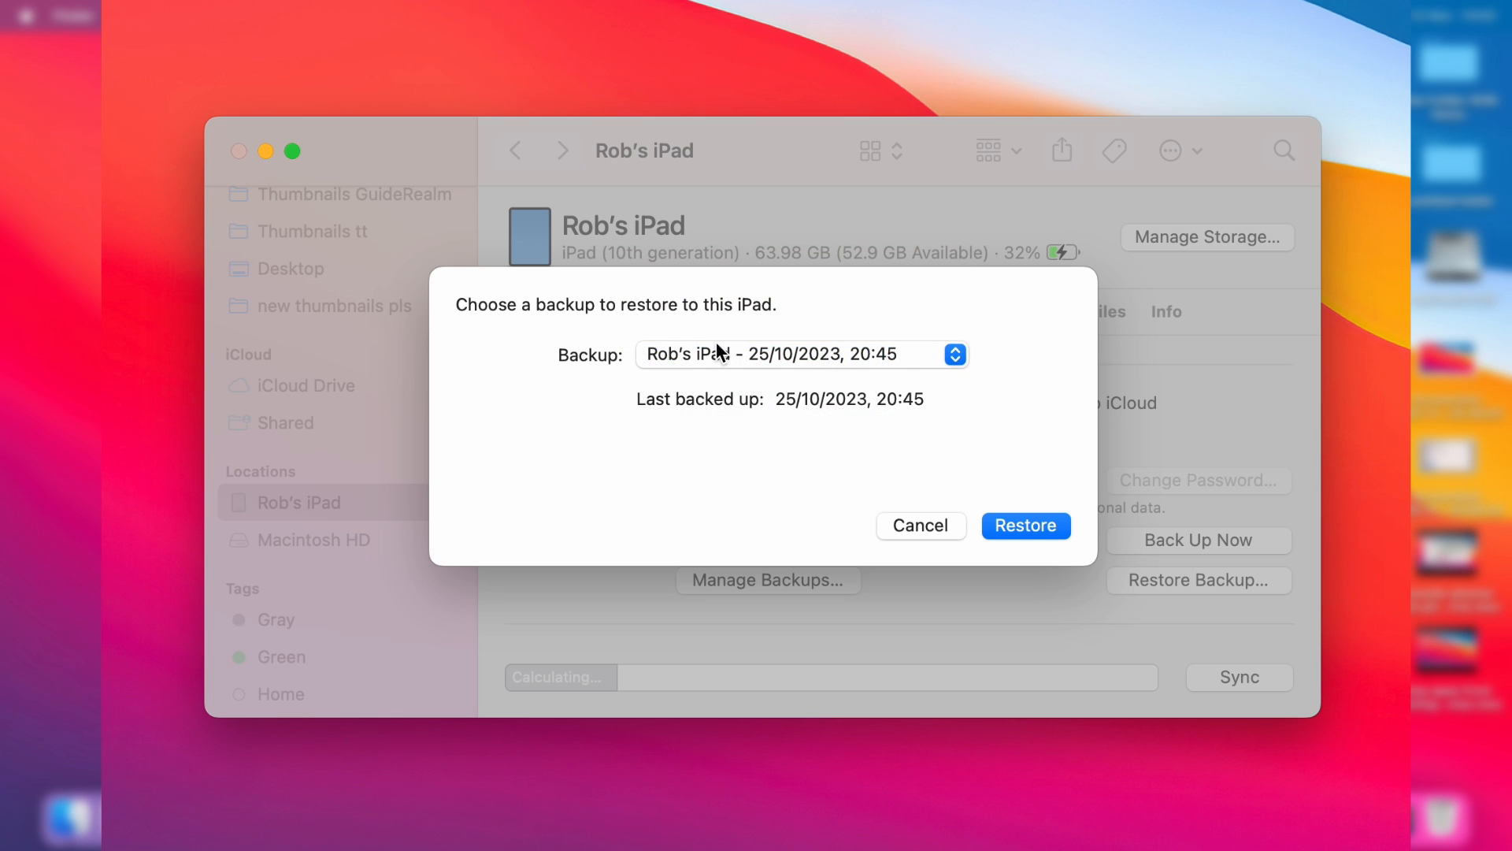
pyautogui.moveTo(1032, 508)
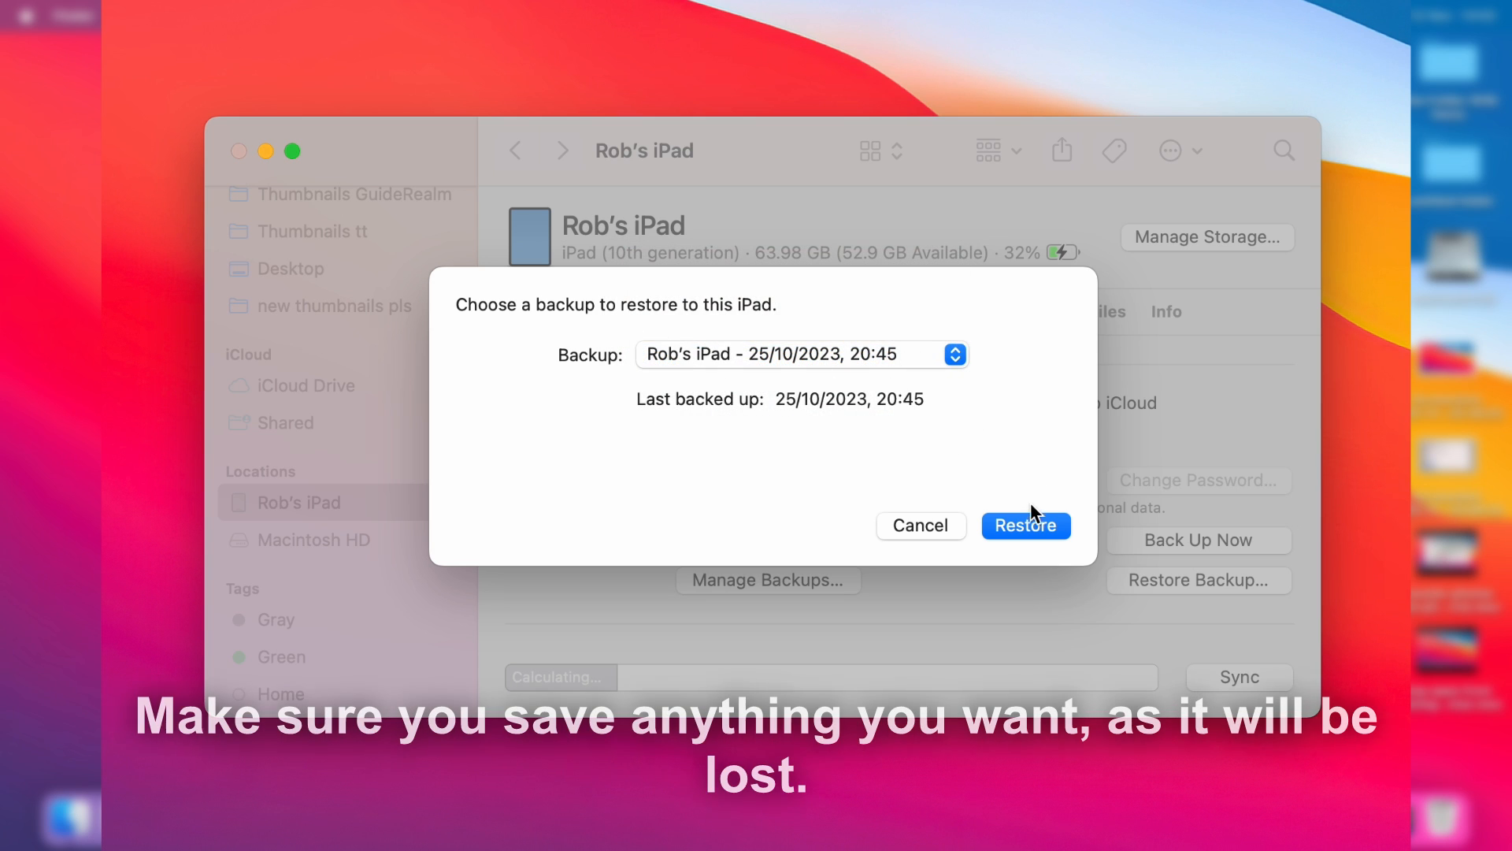
pyautogui.click(1026, 525)
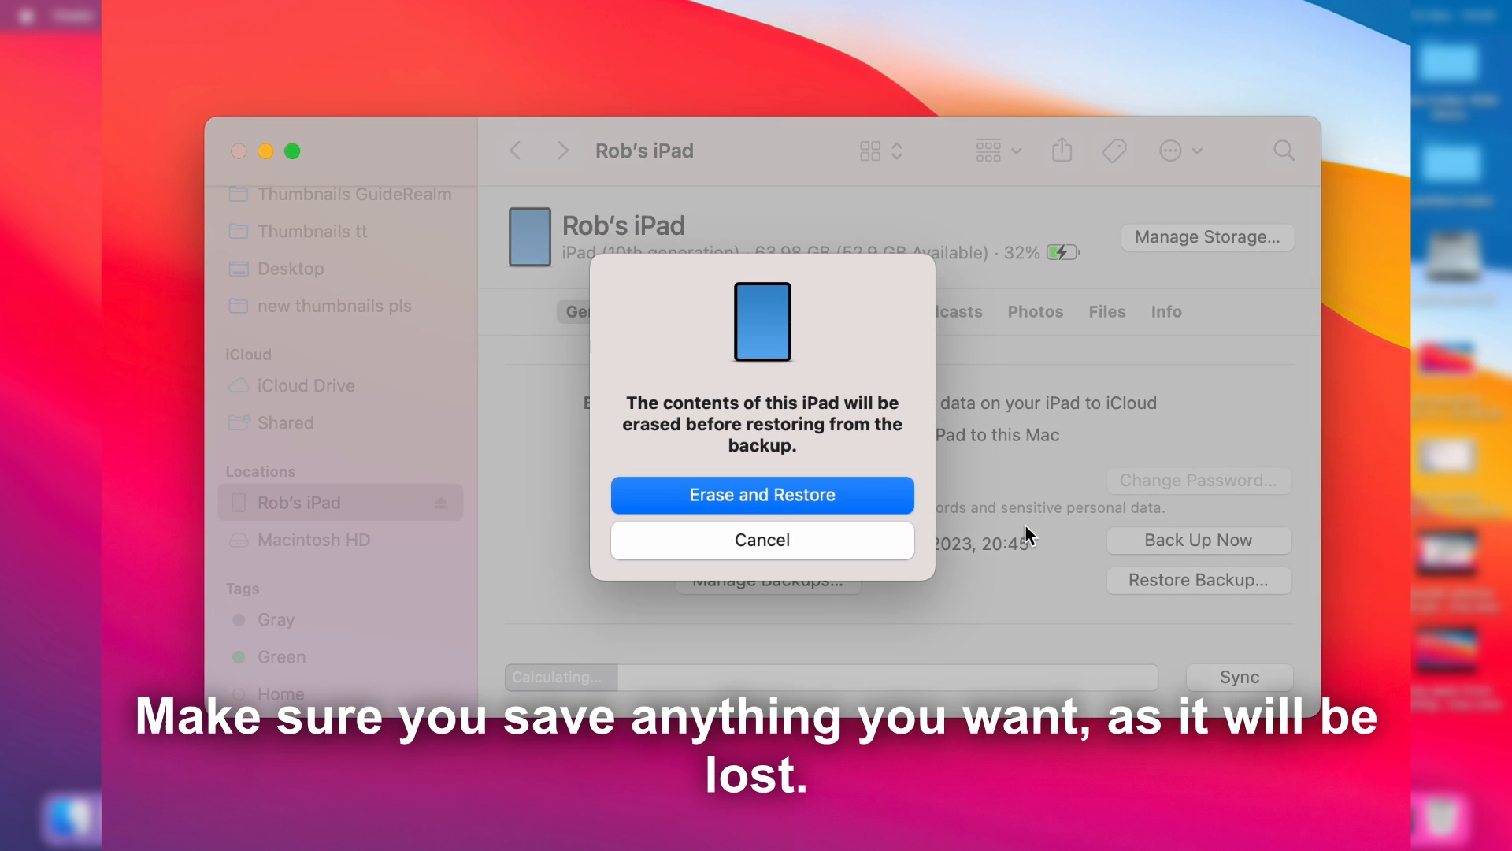
pyautogui.click(762, 494)
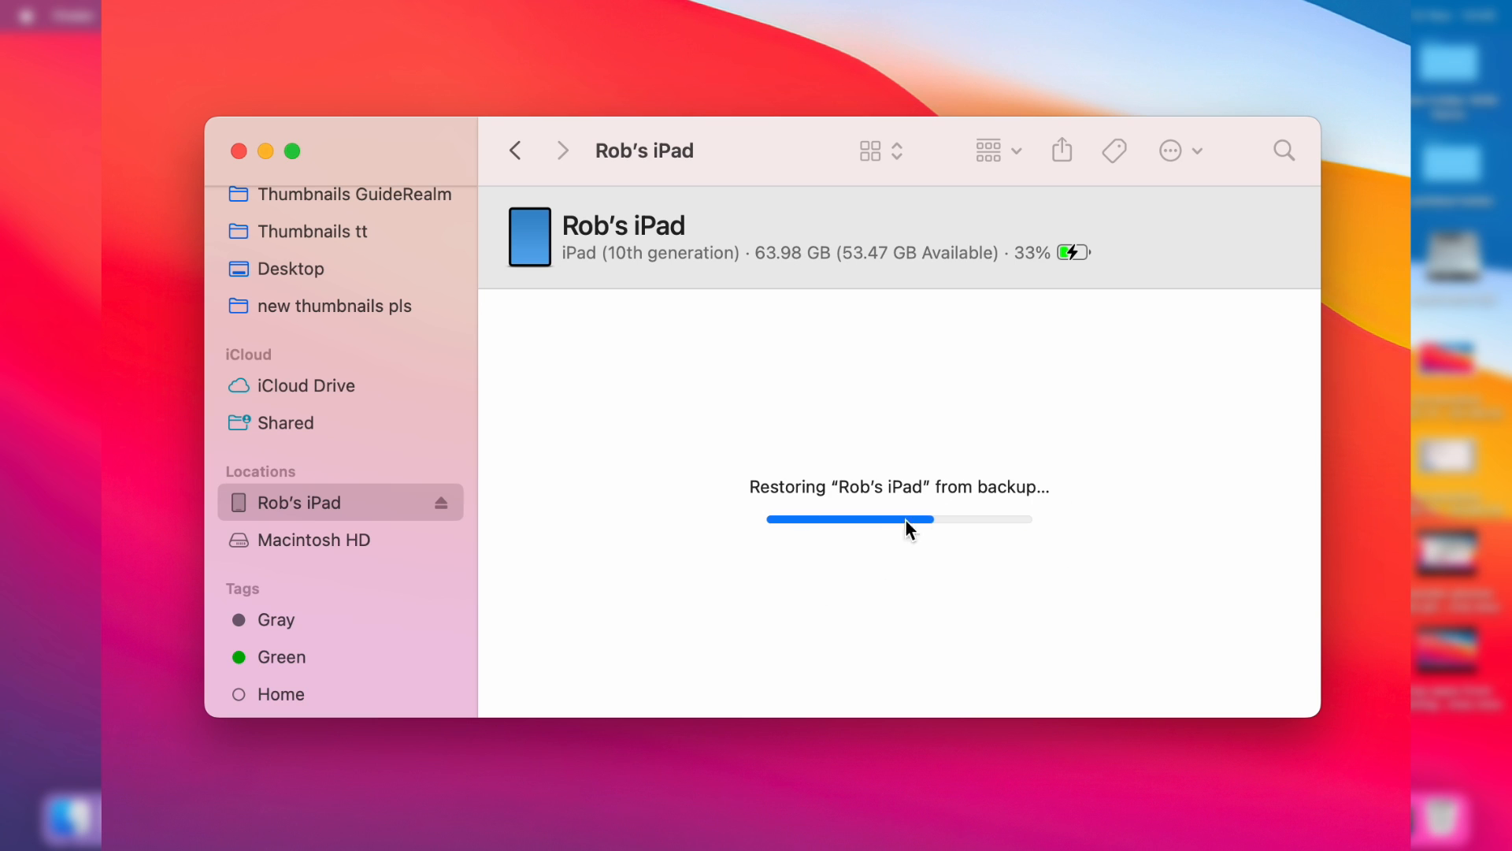
pyautogui.moveTo(886, 546)
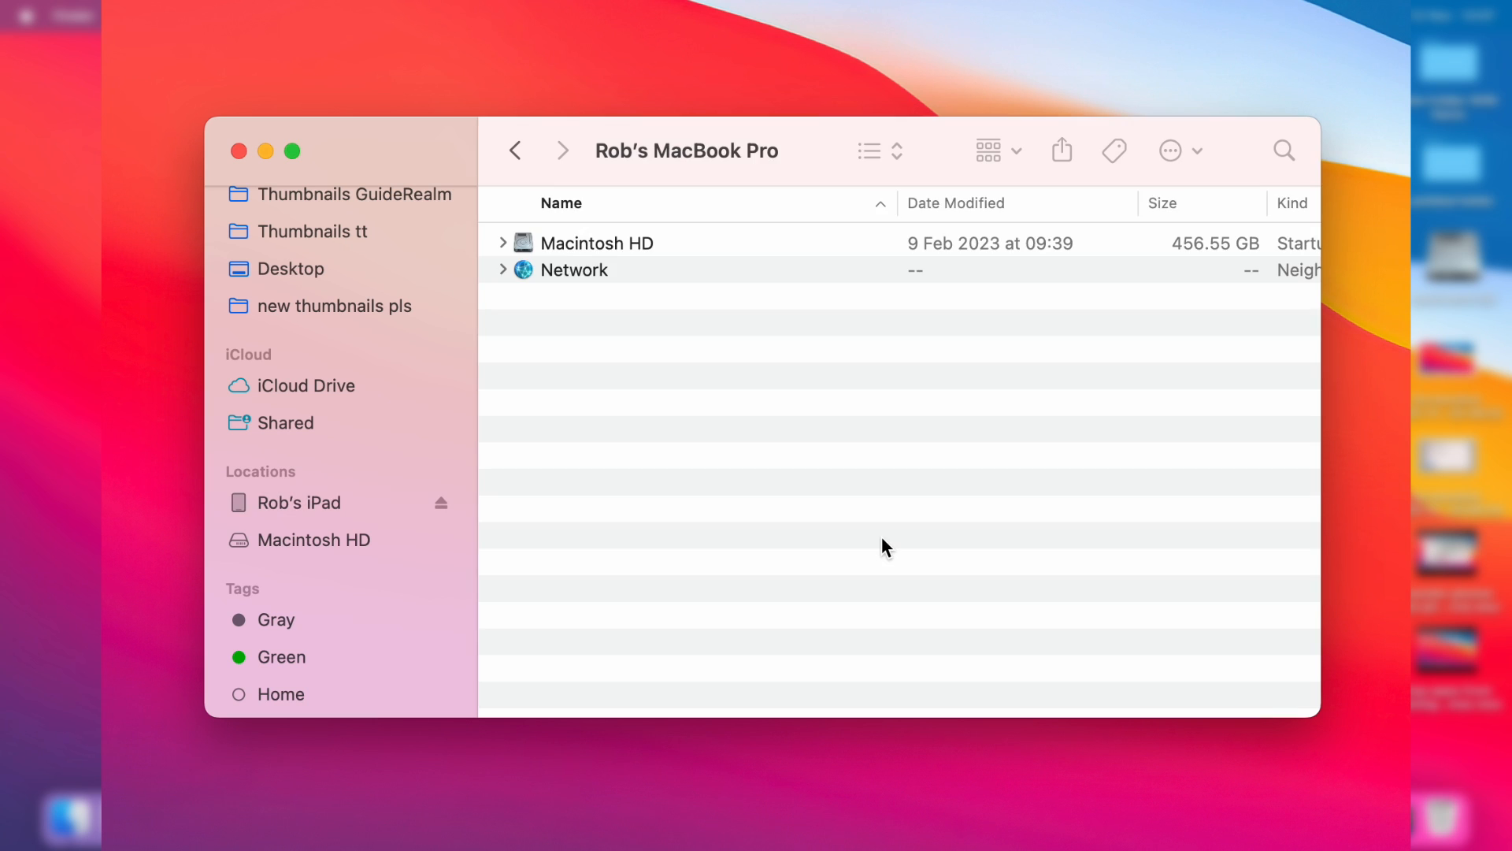
pyautogui.moveTo(541, 430)
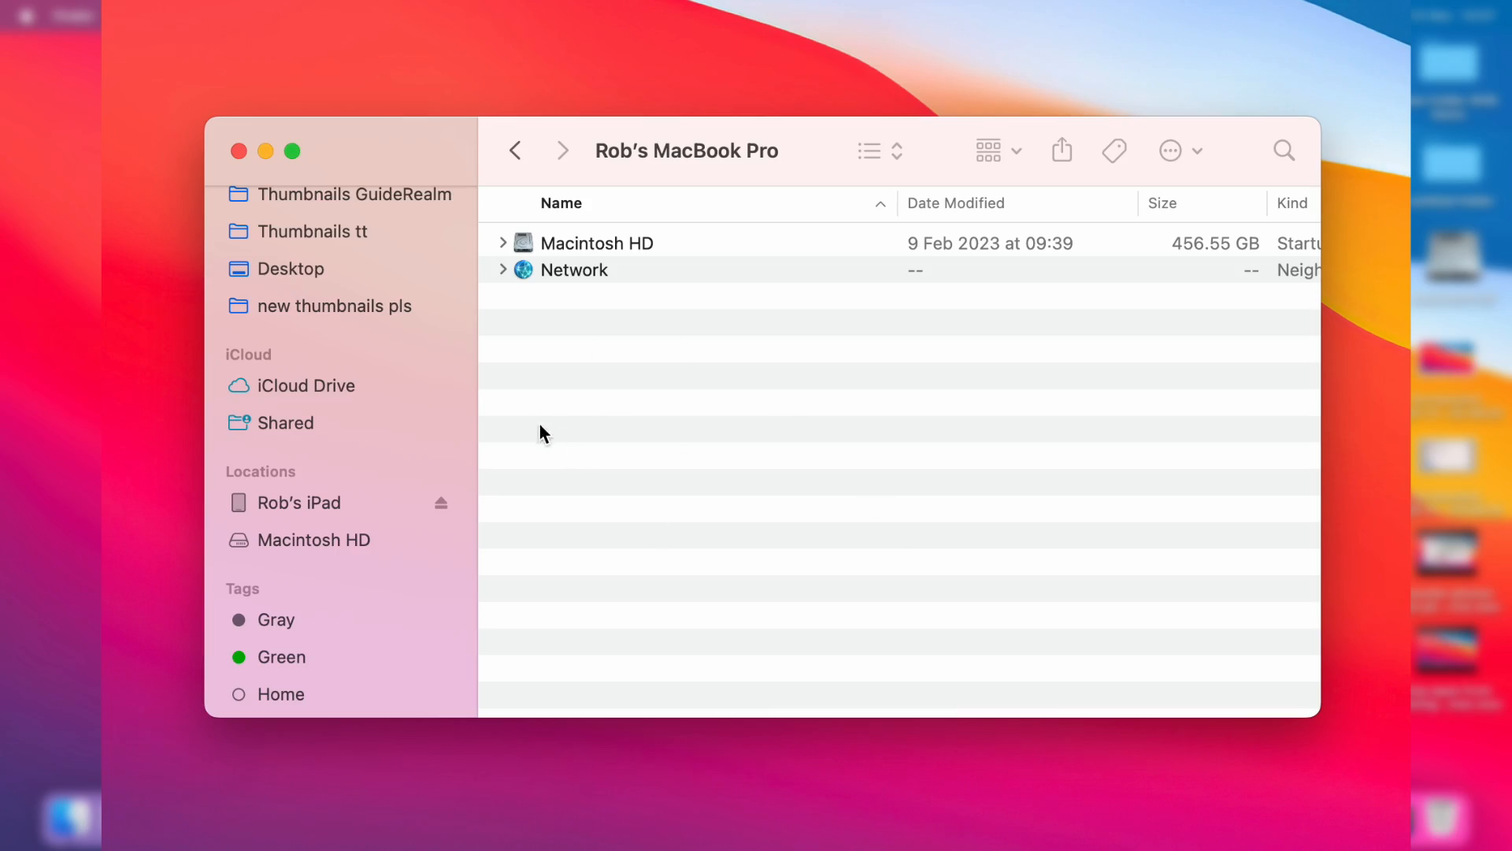